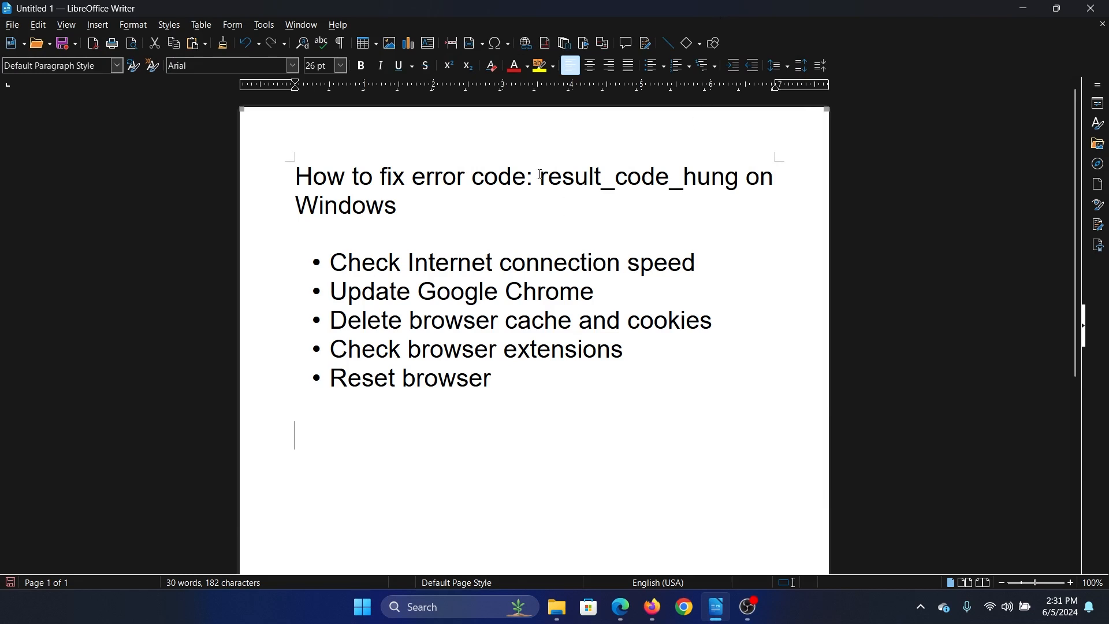
- Load fast.com in Chrome and let the speed test measure about 180 Mbps
left_click_drag(539, 176, 696, 176)
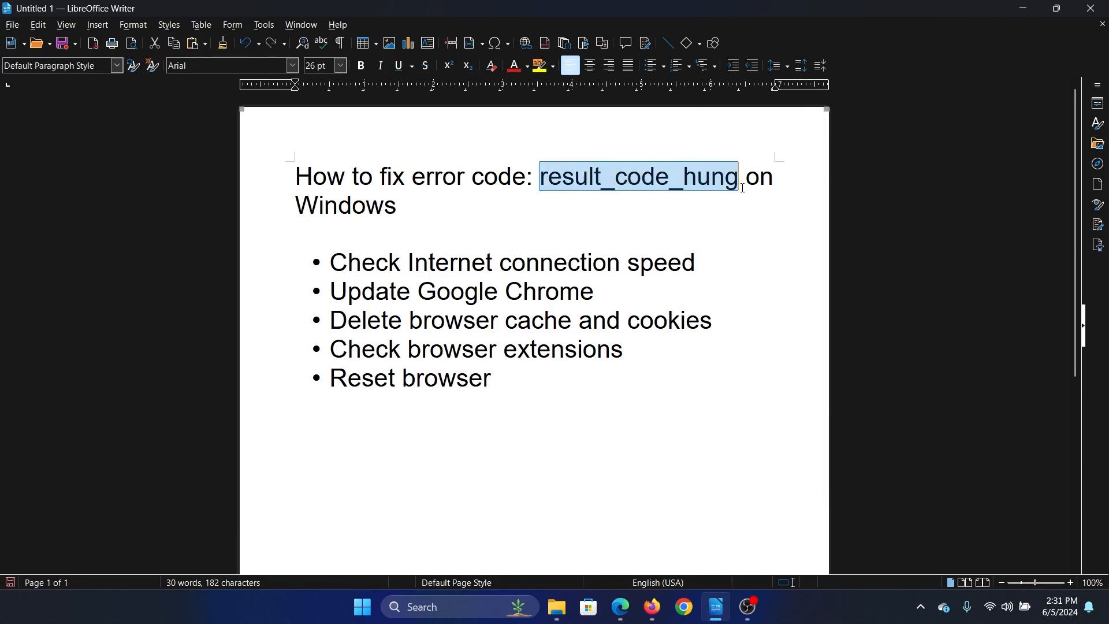
left_click(295, 233)
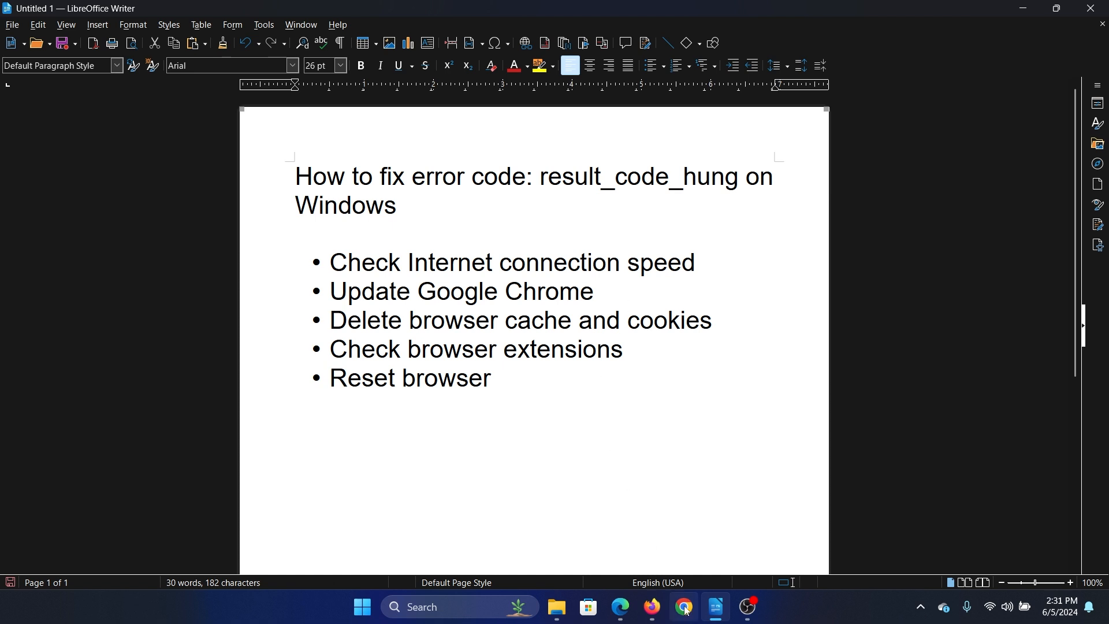
left_click(681, 612)
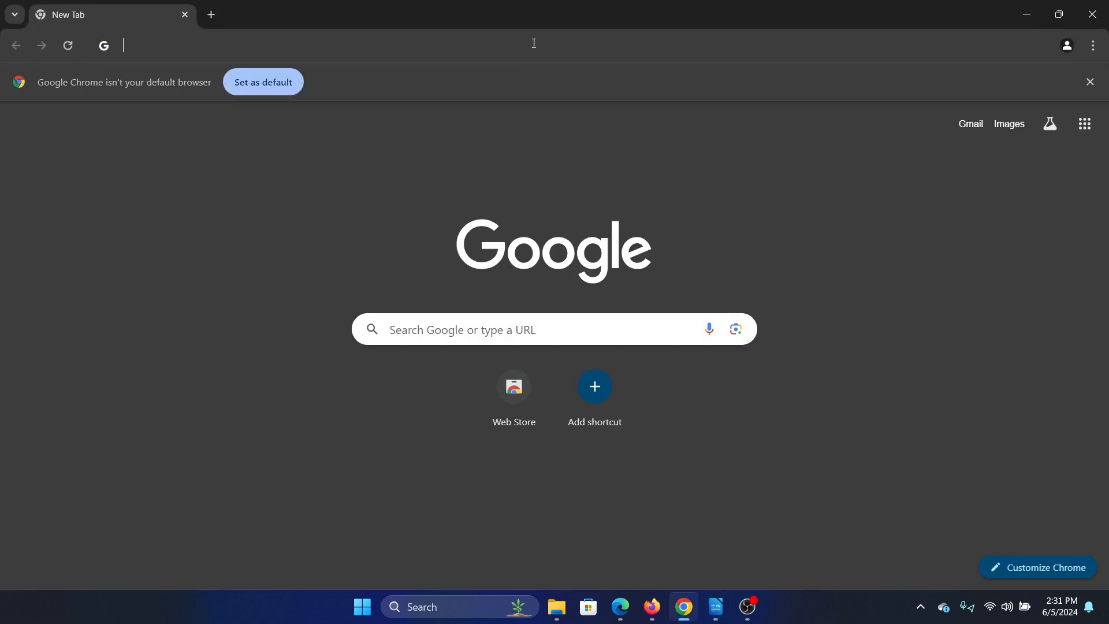
type("f")
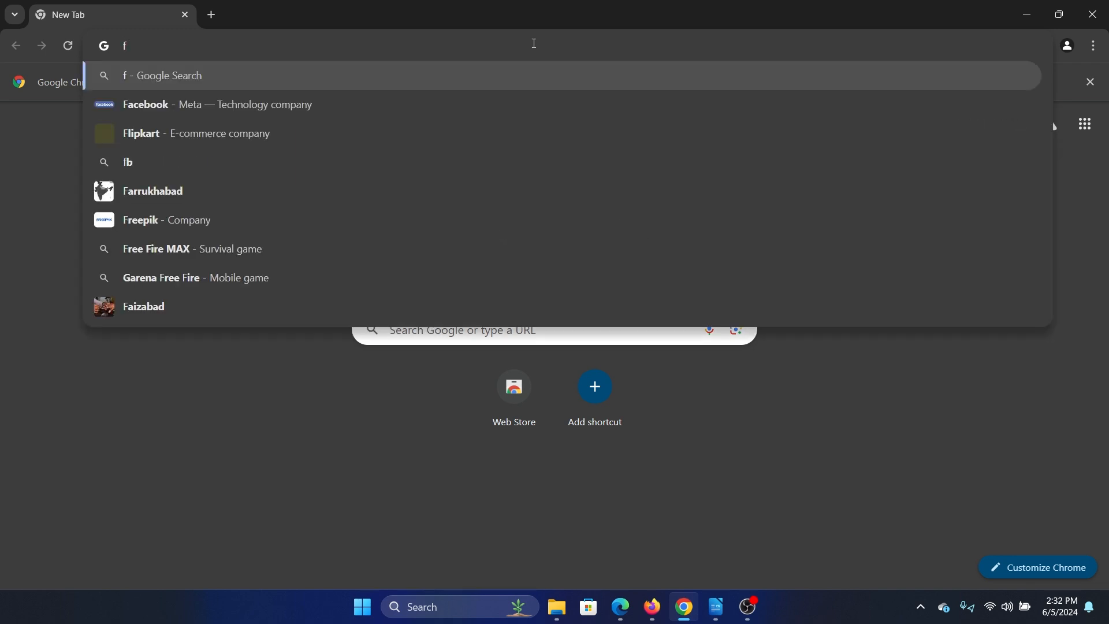
type("ast.,c")
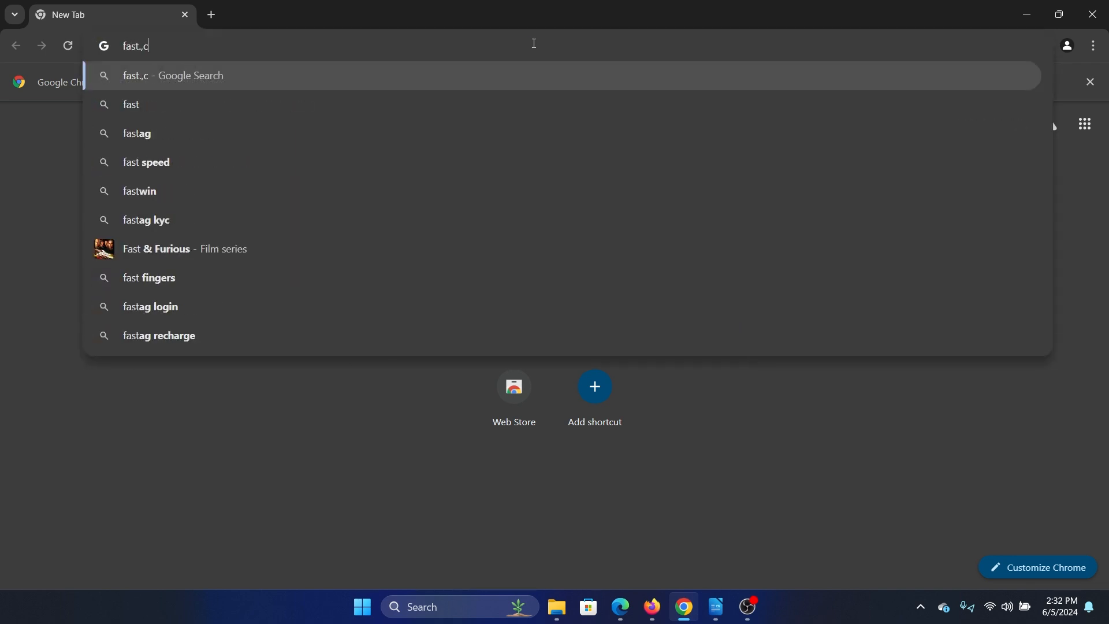
type("fast.com")
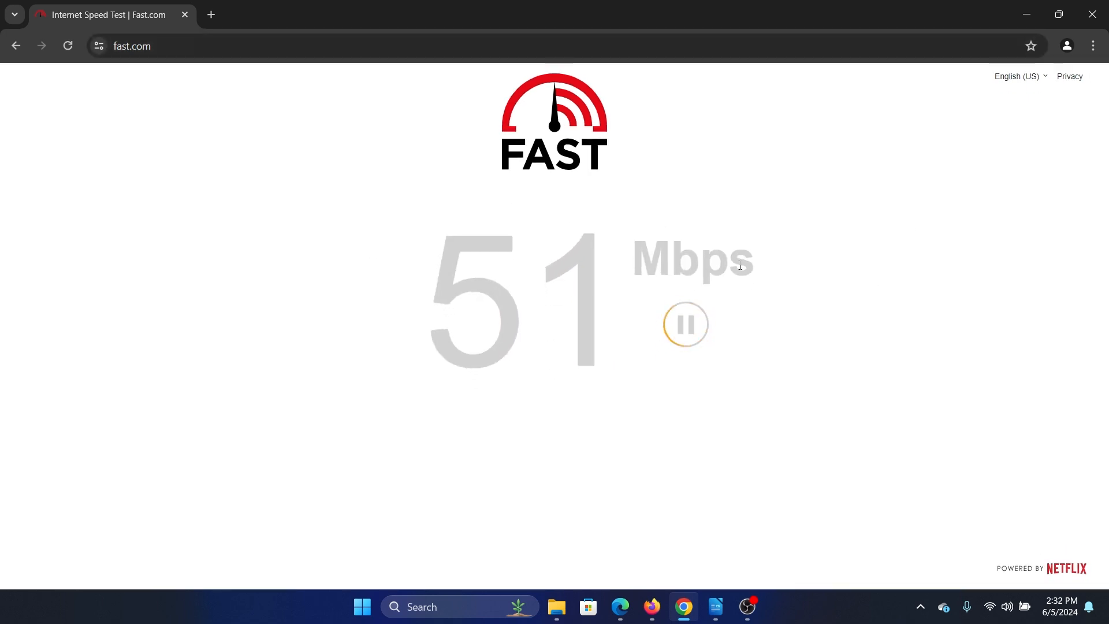
left_click(715, 612)
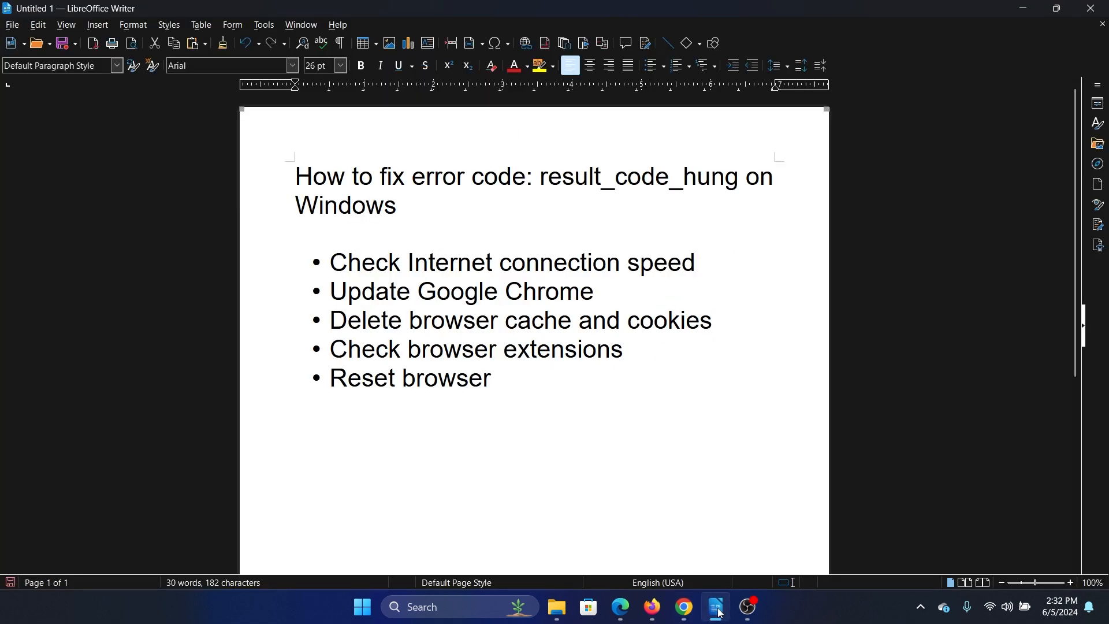
left_click(681, 612)
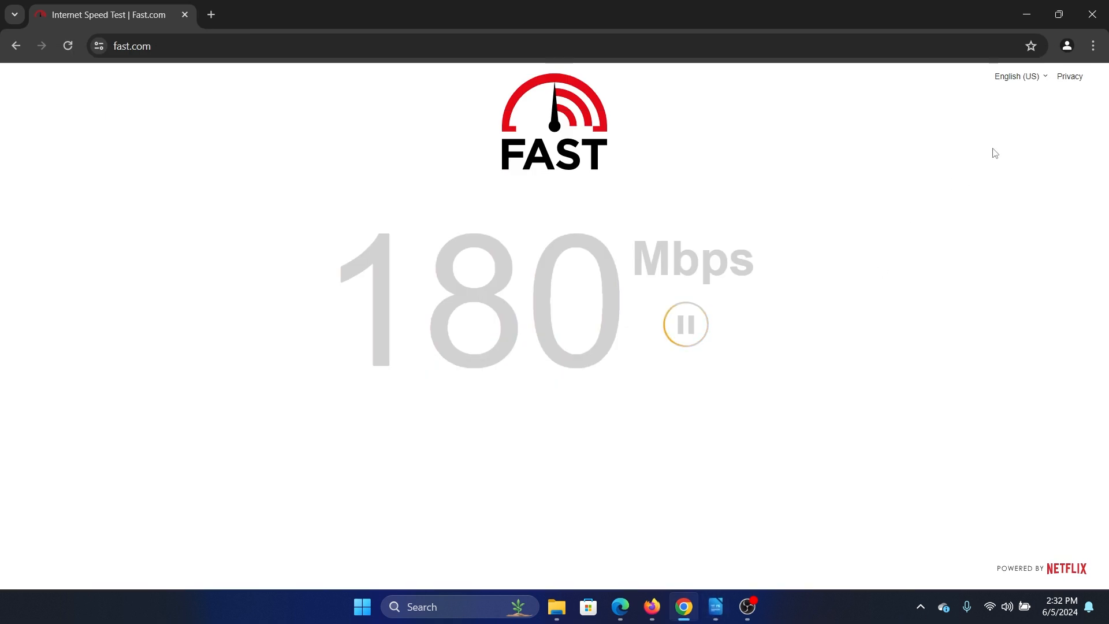
- Open About Google Chrome, which shows version 125 with an update-check error, then return to fast.com
left_click(1092, 45)
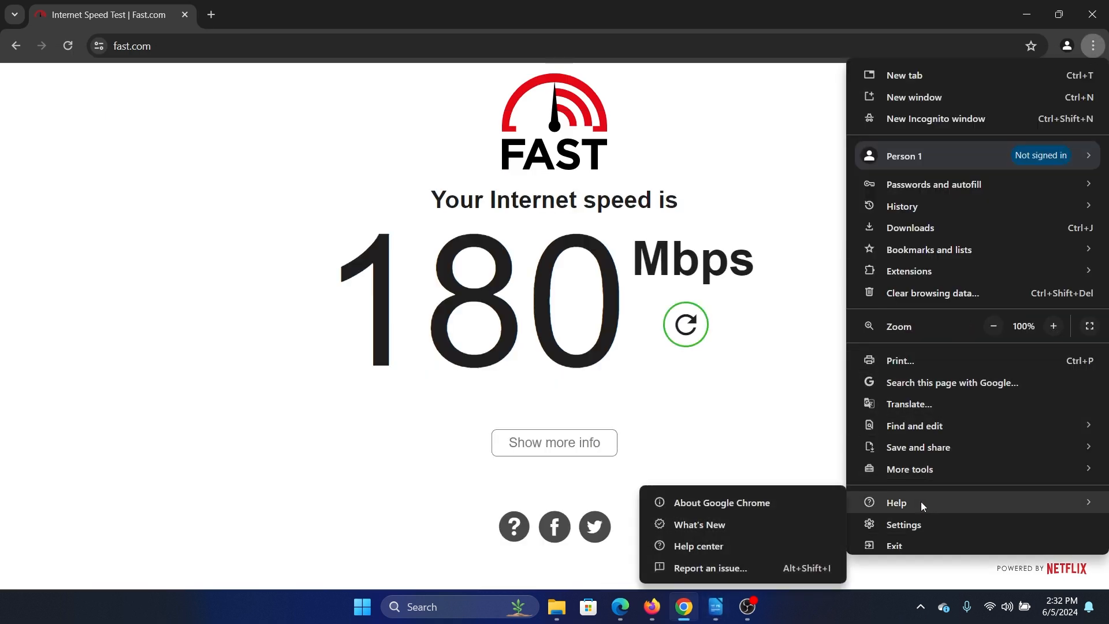
left_click(721, 502)
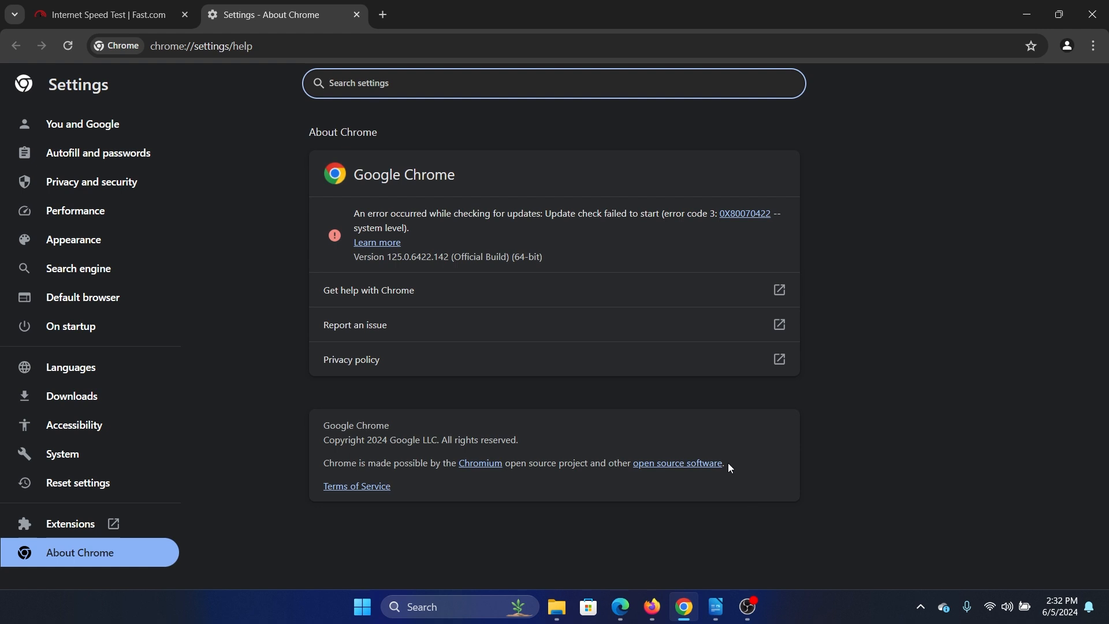
mouse_move(526, 209)
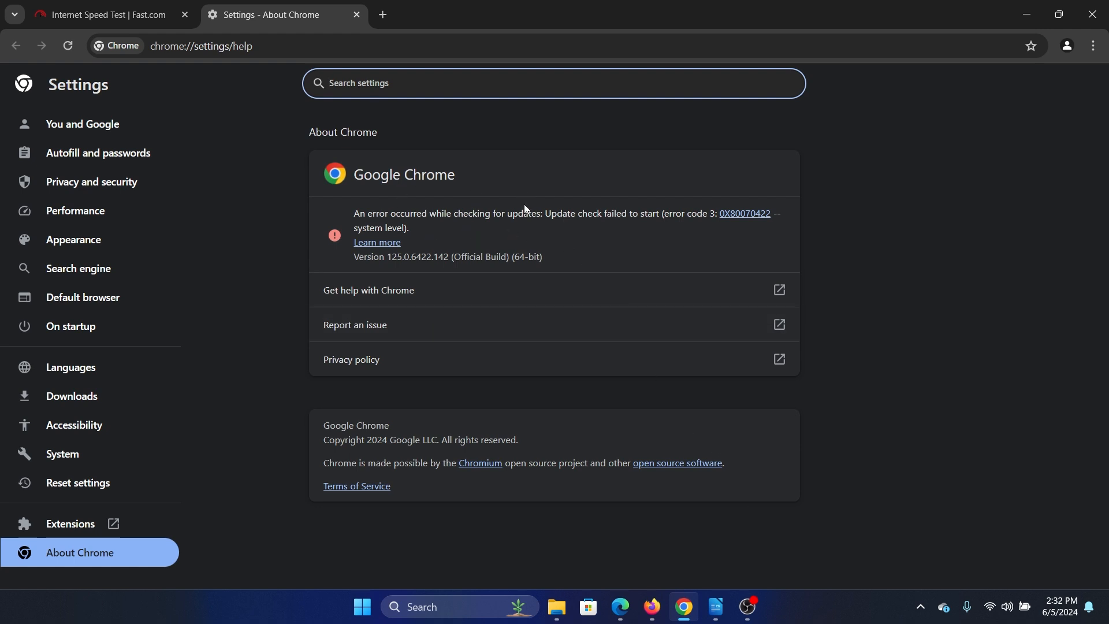
left_click(106, 14)
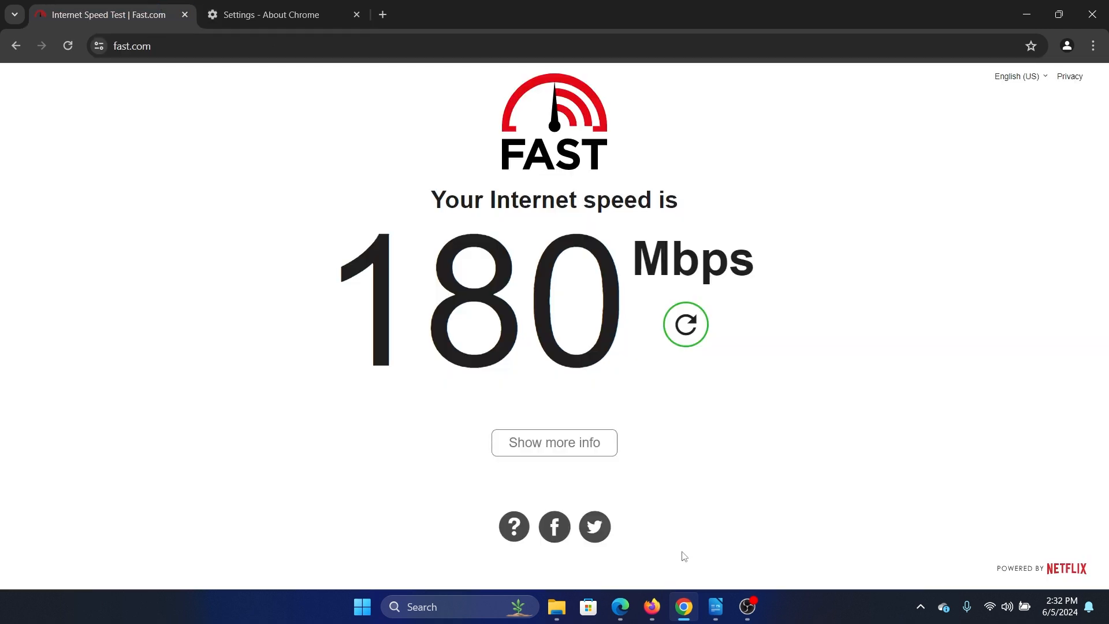
left_click(715, 612)
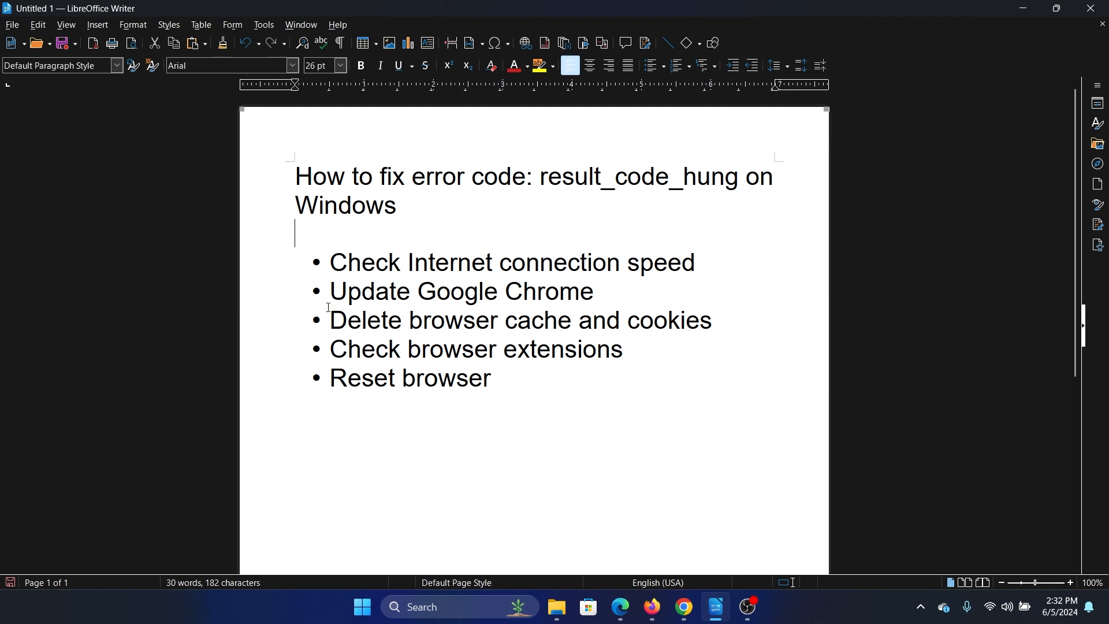
left_click(680, 611)
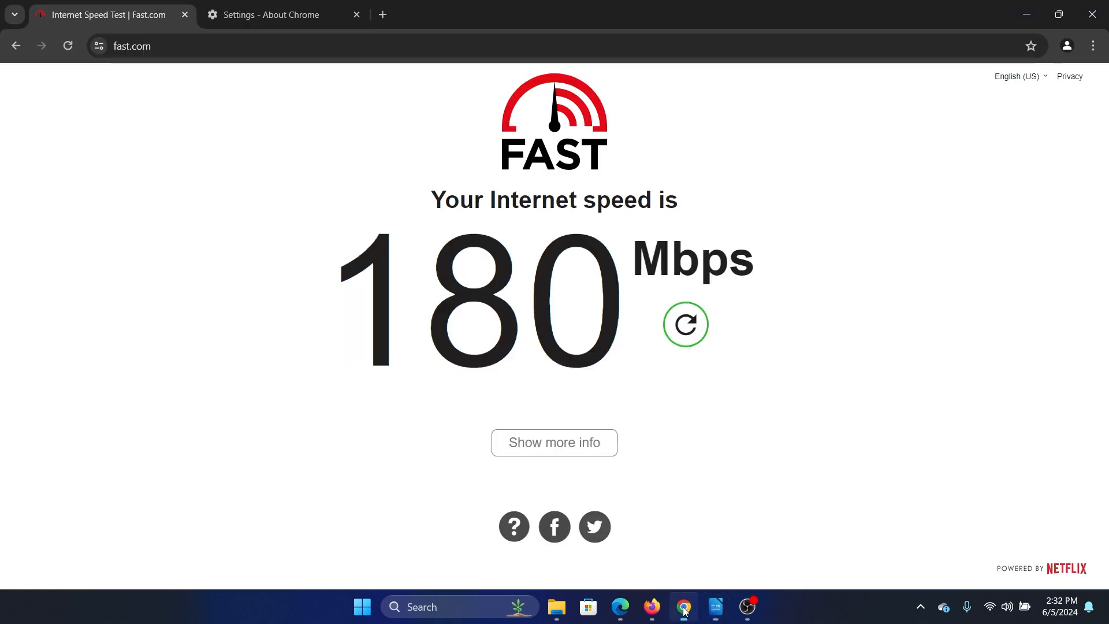
- Go to Privacy and security settings via the menu's Clear browsing data option
left_click(1092, 45)
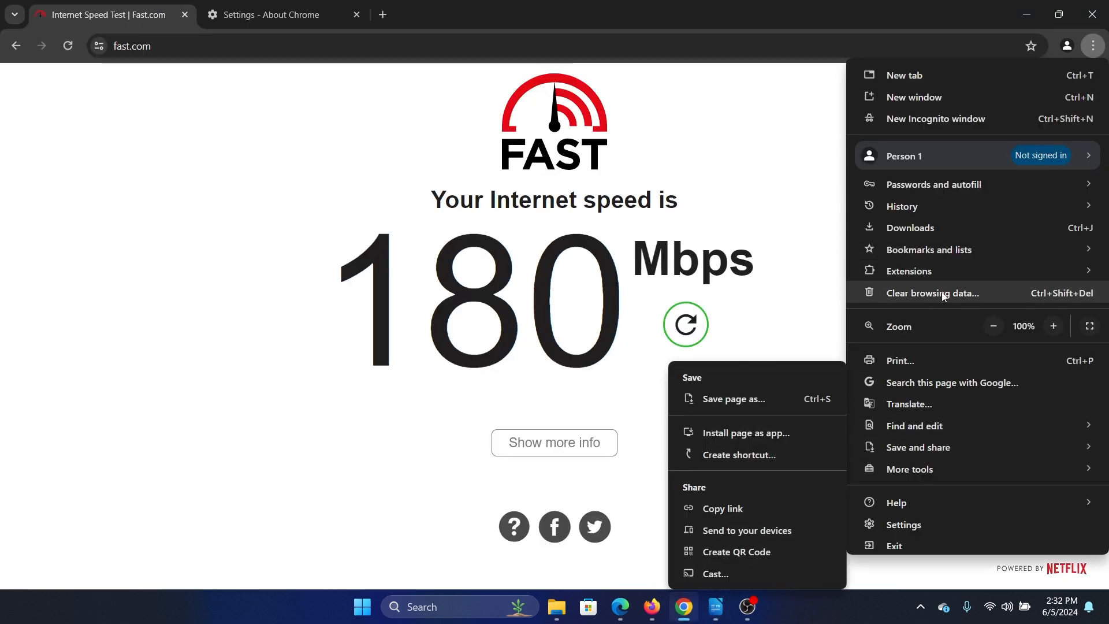
left_click(932, 292)
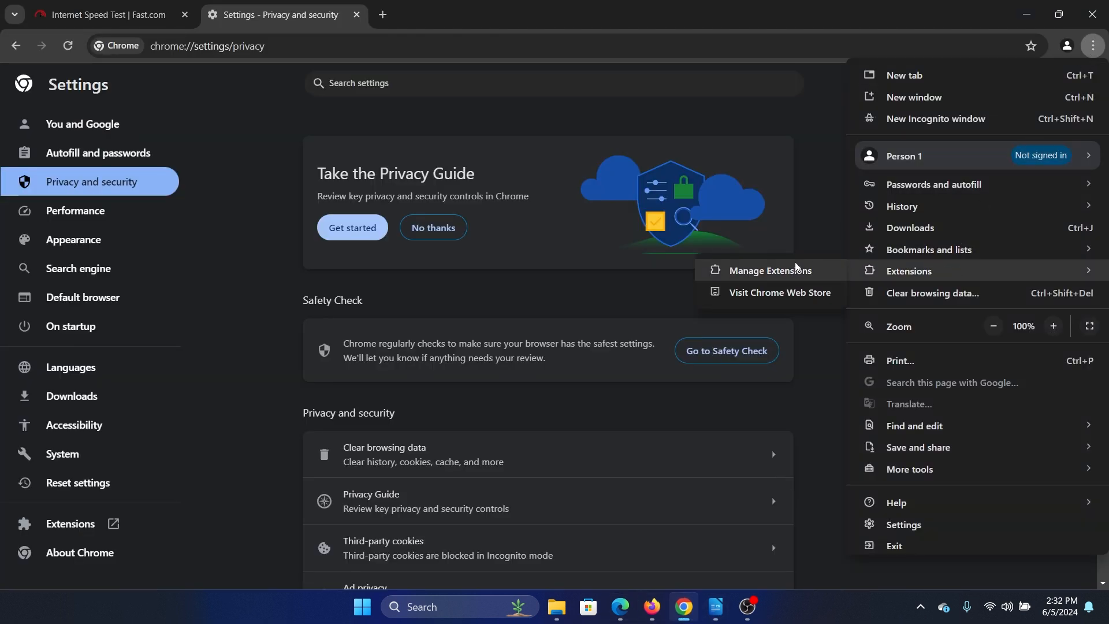
- Open the Extensions page and confirm no extensions are installed
left_click(769, 270)
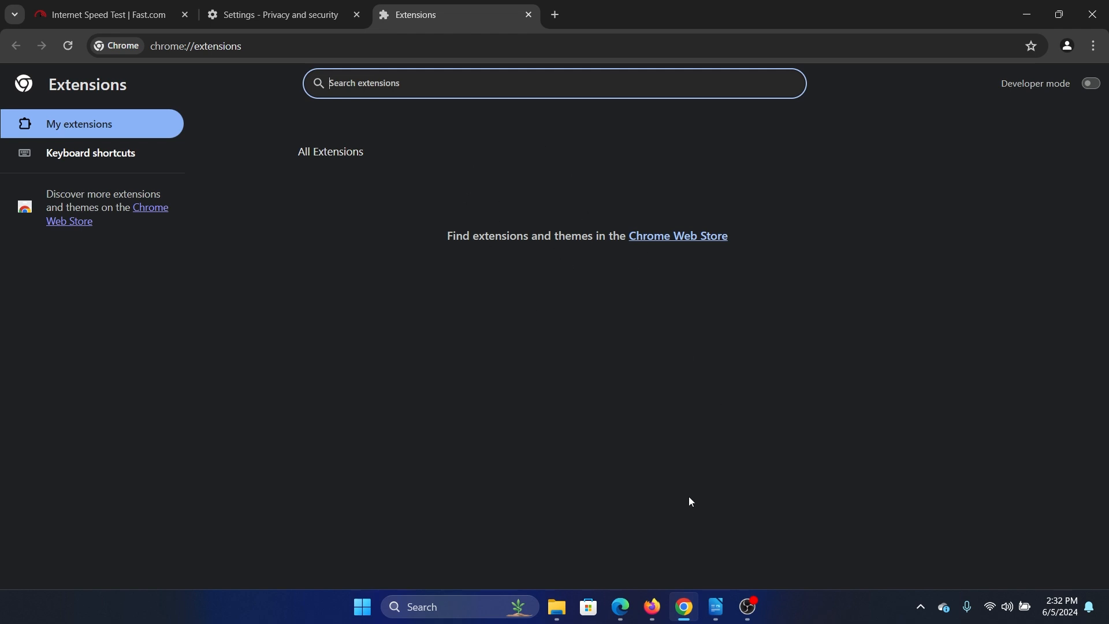
mouse_move(706, 244)
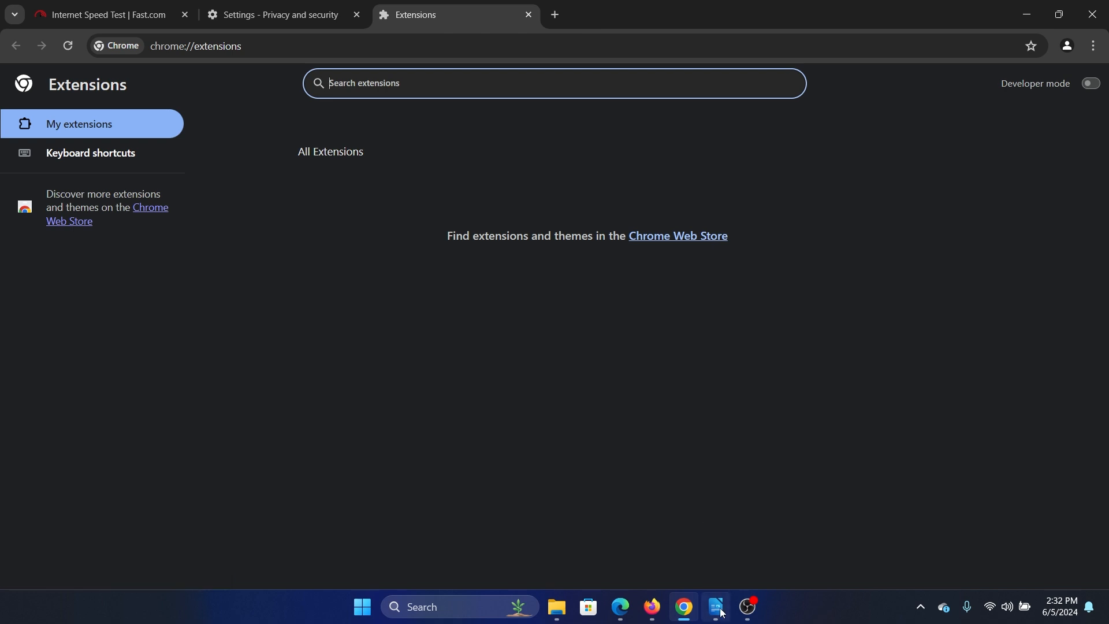
left_click(714, 612)
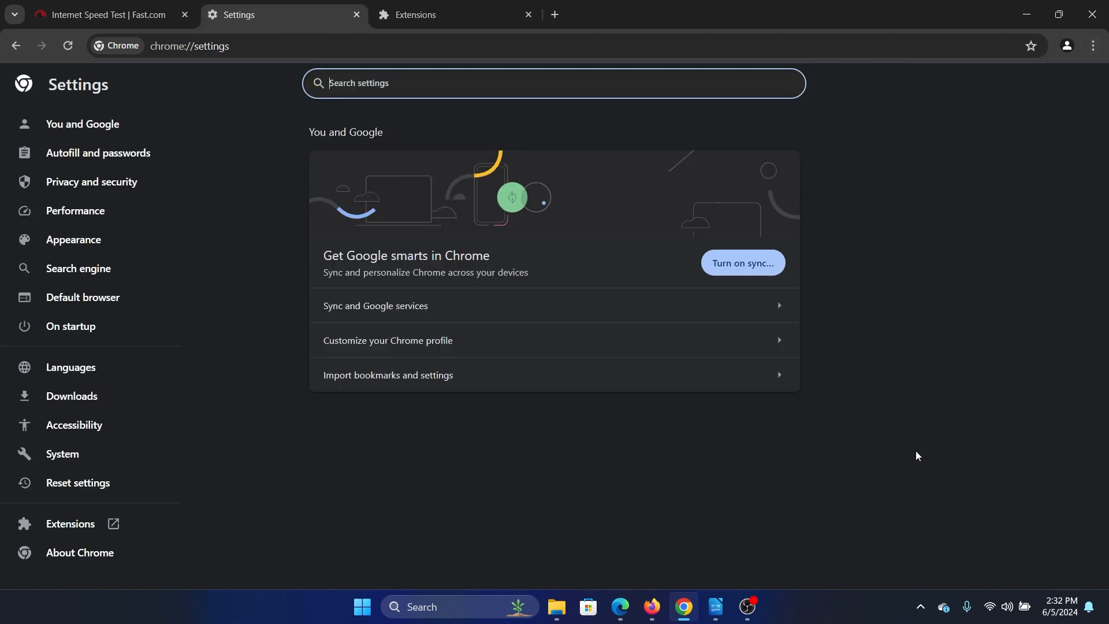
mouse_move(74, 425)
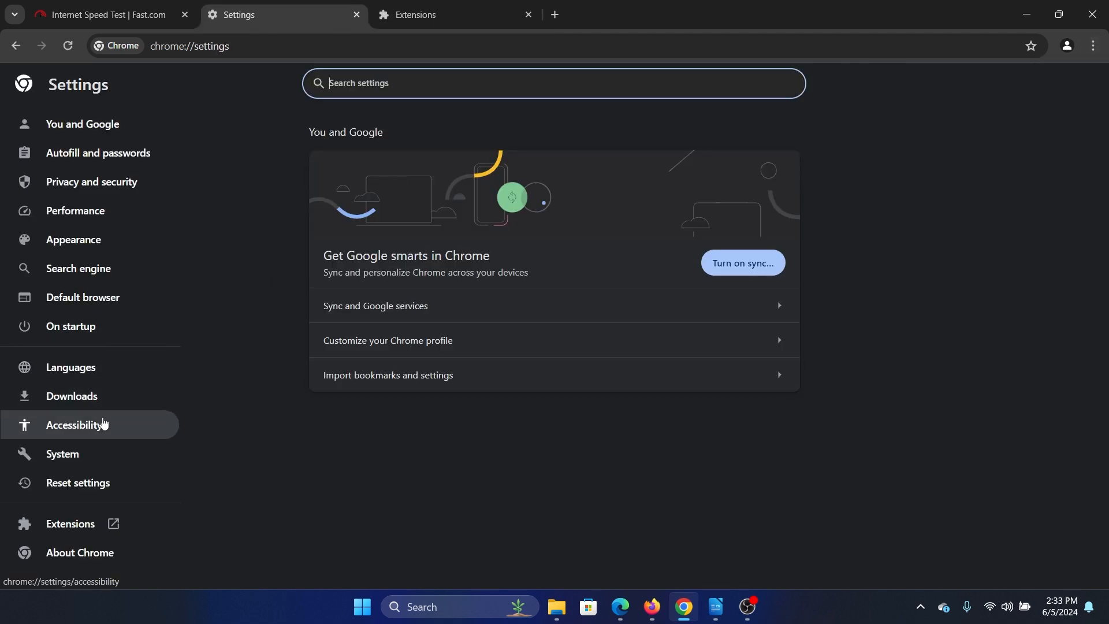
- Reset Chrome settings to their original defaults and confirm in the dialog
left_click(76, 482)
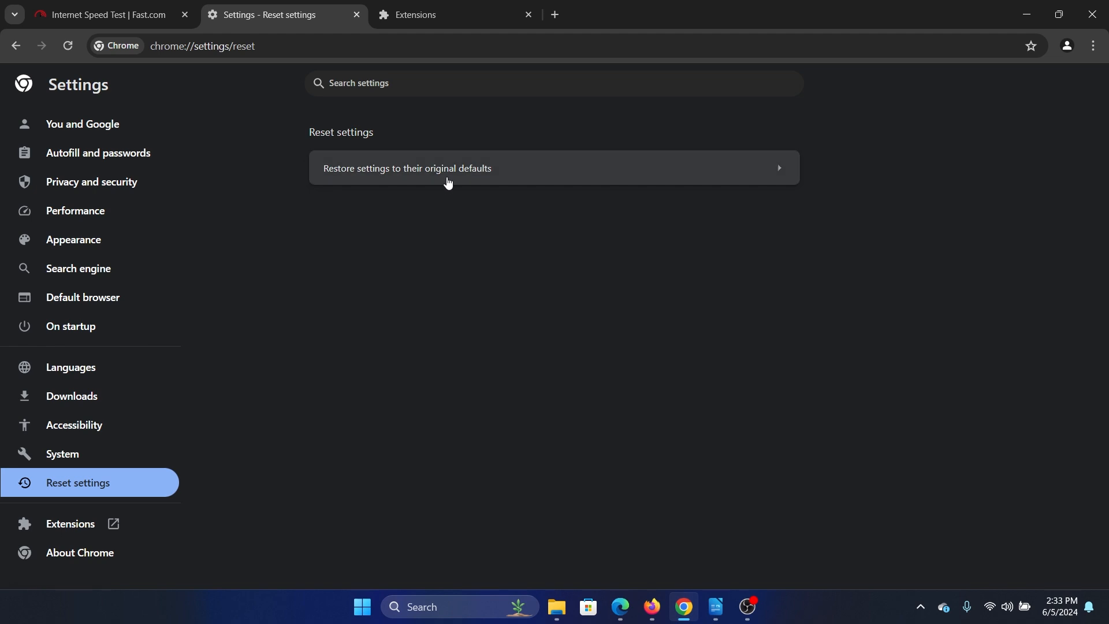
left_click(445, 168)
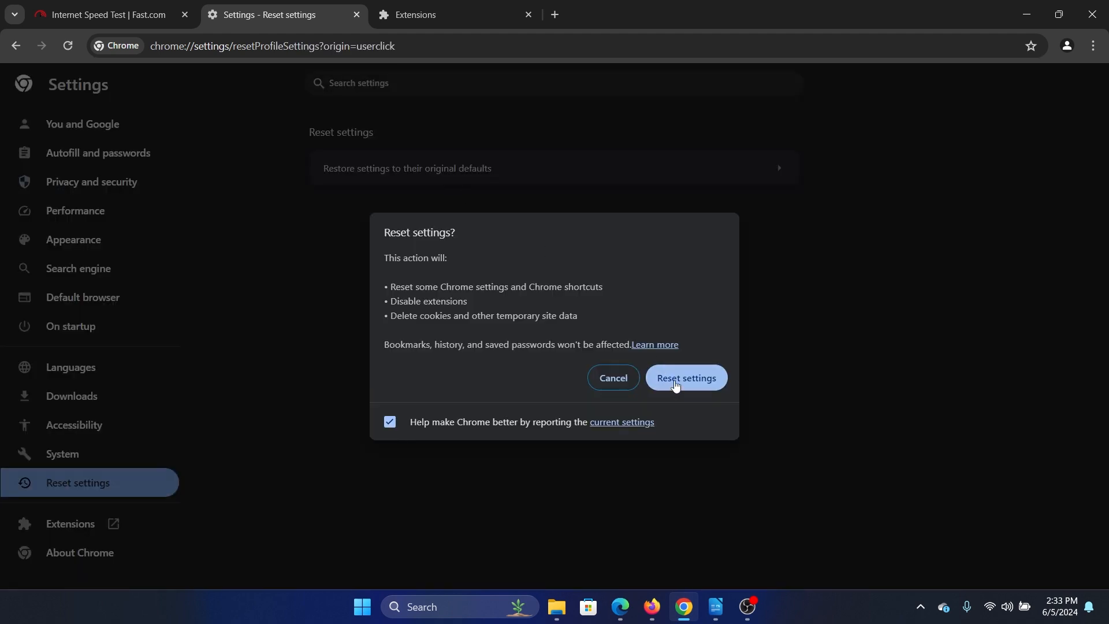
left_click(684, 377)
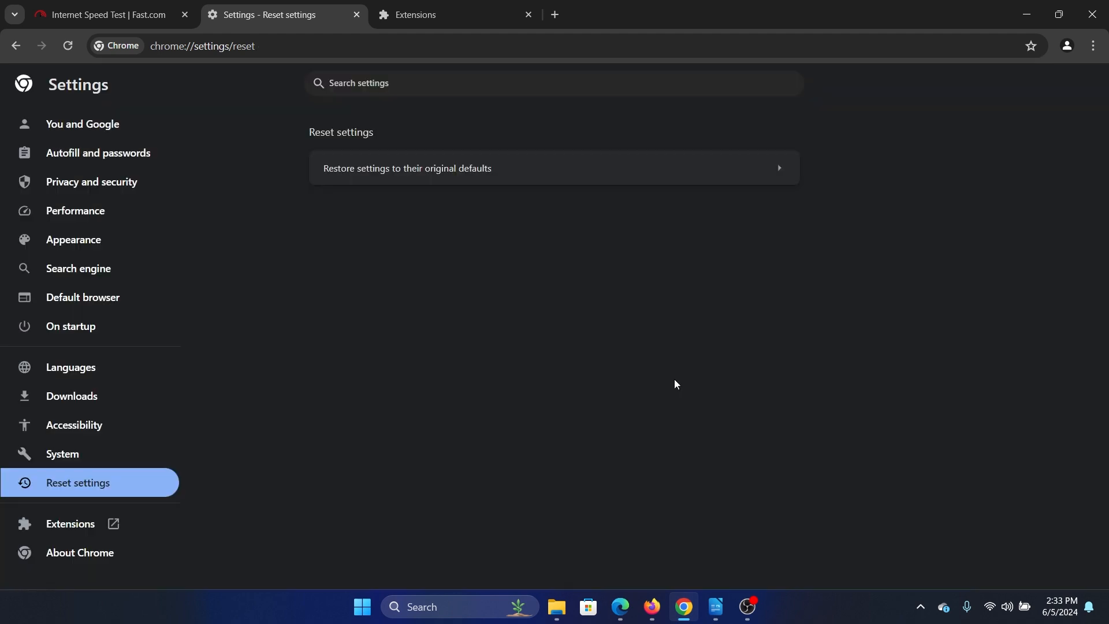